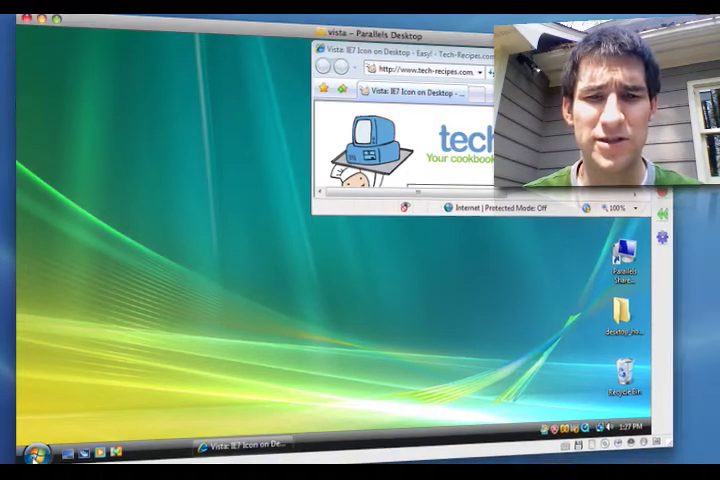
- Start a new desktop shortcut from the desktop's New > Shortcut menu
left_click(20, 450)
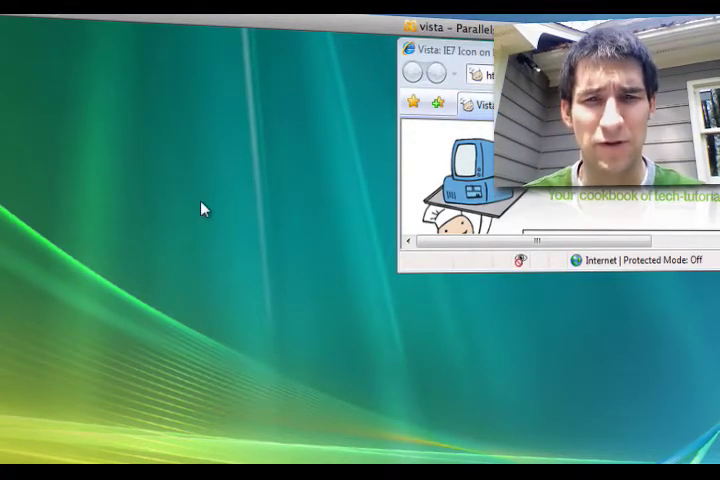
right_click(205, 208)
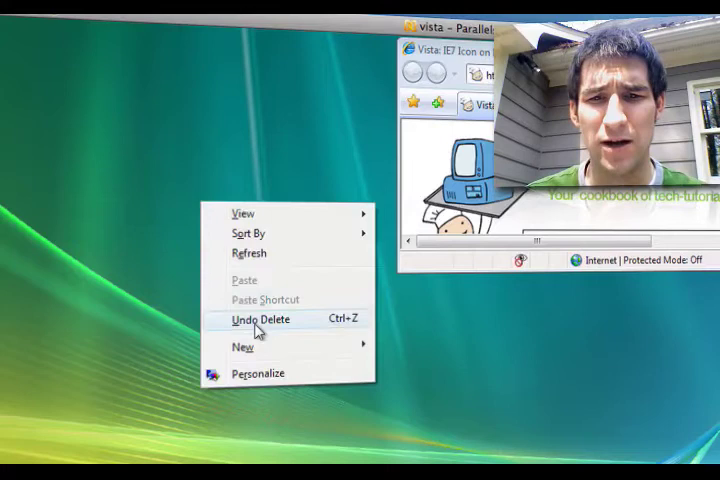
mouse_move(243, 347)
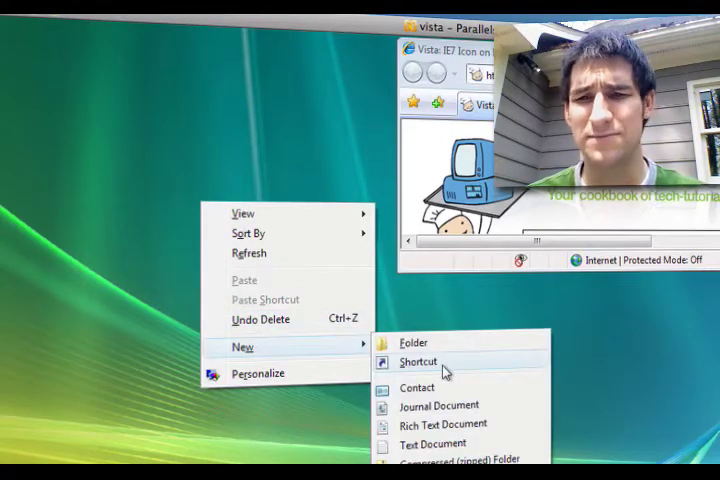
left_click(419, 361)
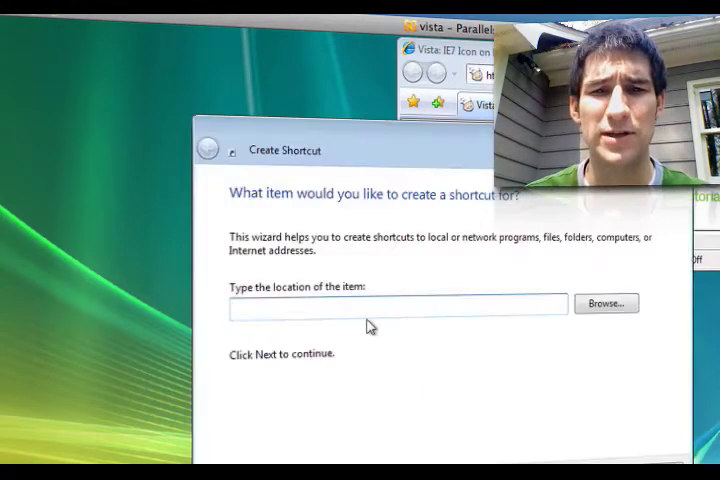
- Point the shortcut to C:\Program Files\Internet Explorer\iexplore.exe and name it IE
left_click(398, 306)
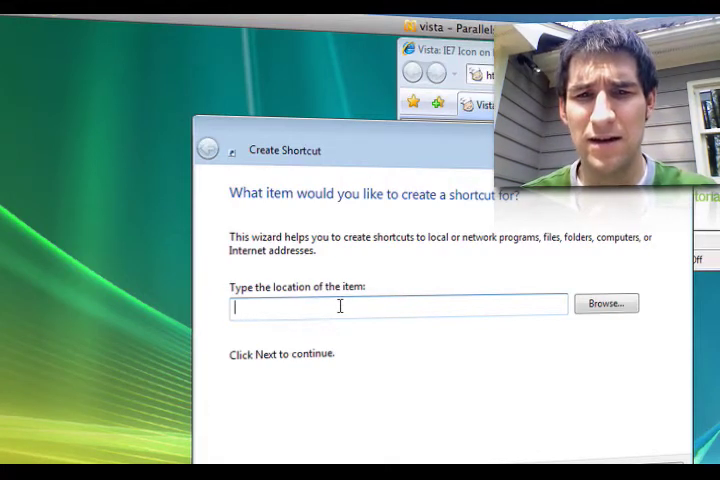
type("C:\\Program Files\\Internet Explorer\\iexplore.exe")
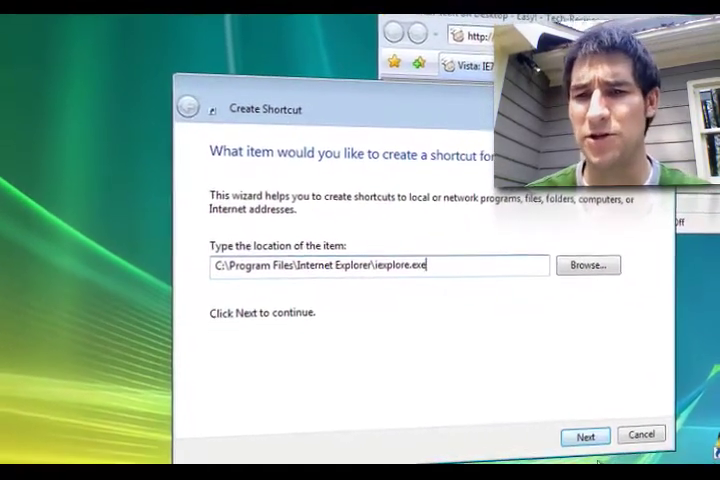
left_click(585, 436)
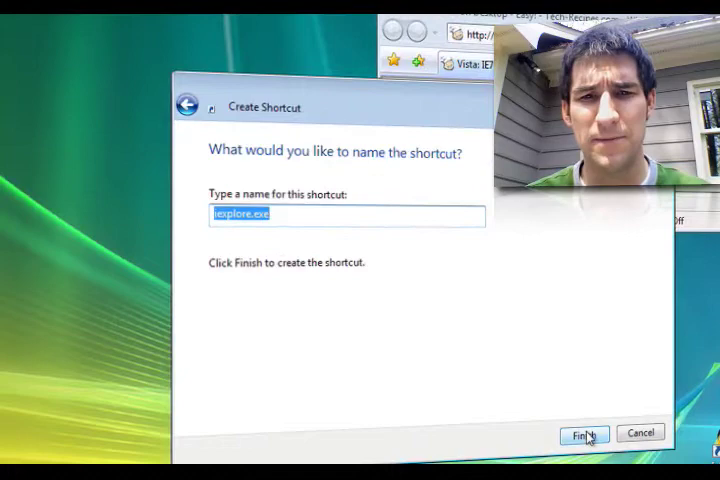
type("IE")
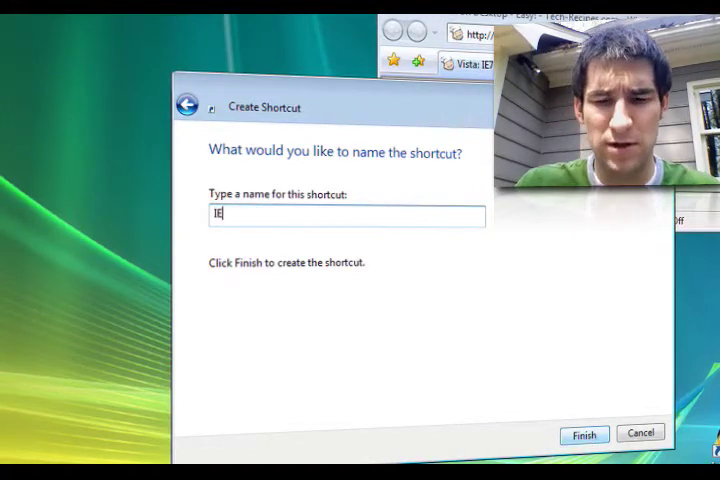
left_click(584, 433)
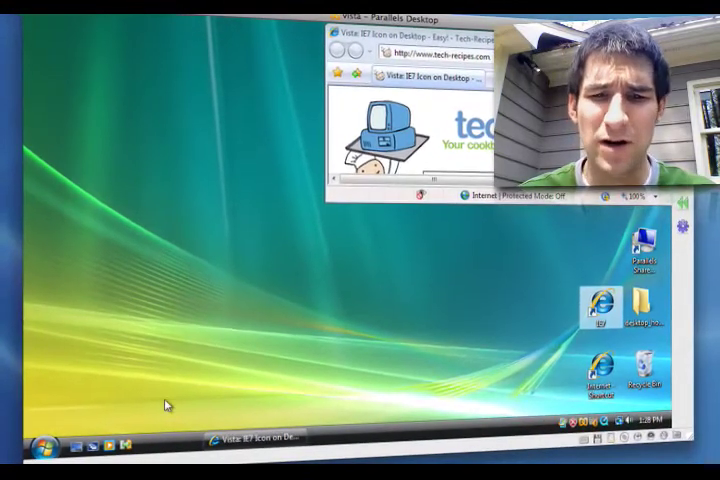
mouse_move(145, 440)
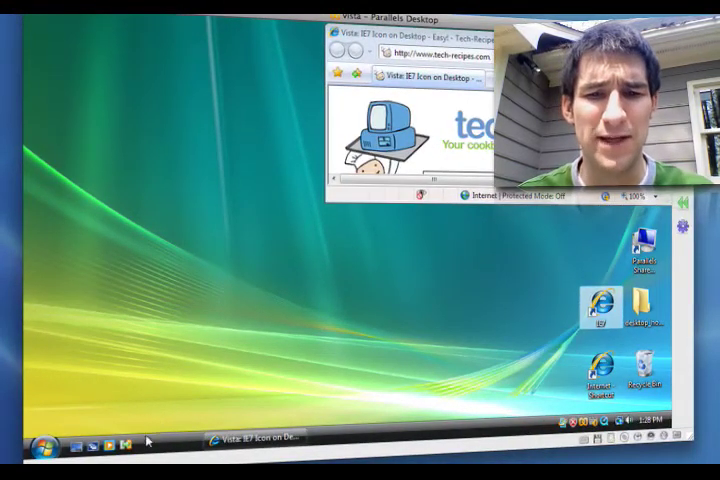
mouse_move(595, 305)
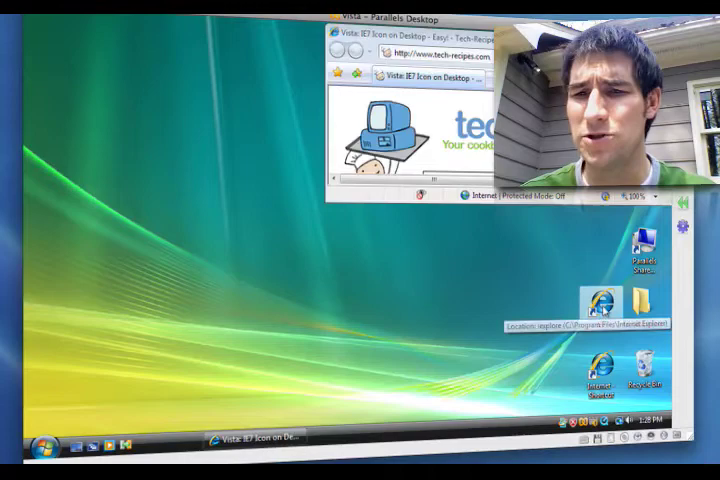